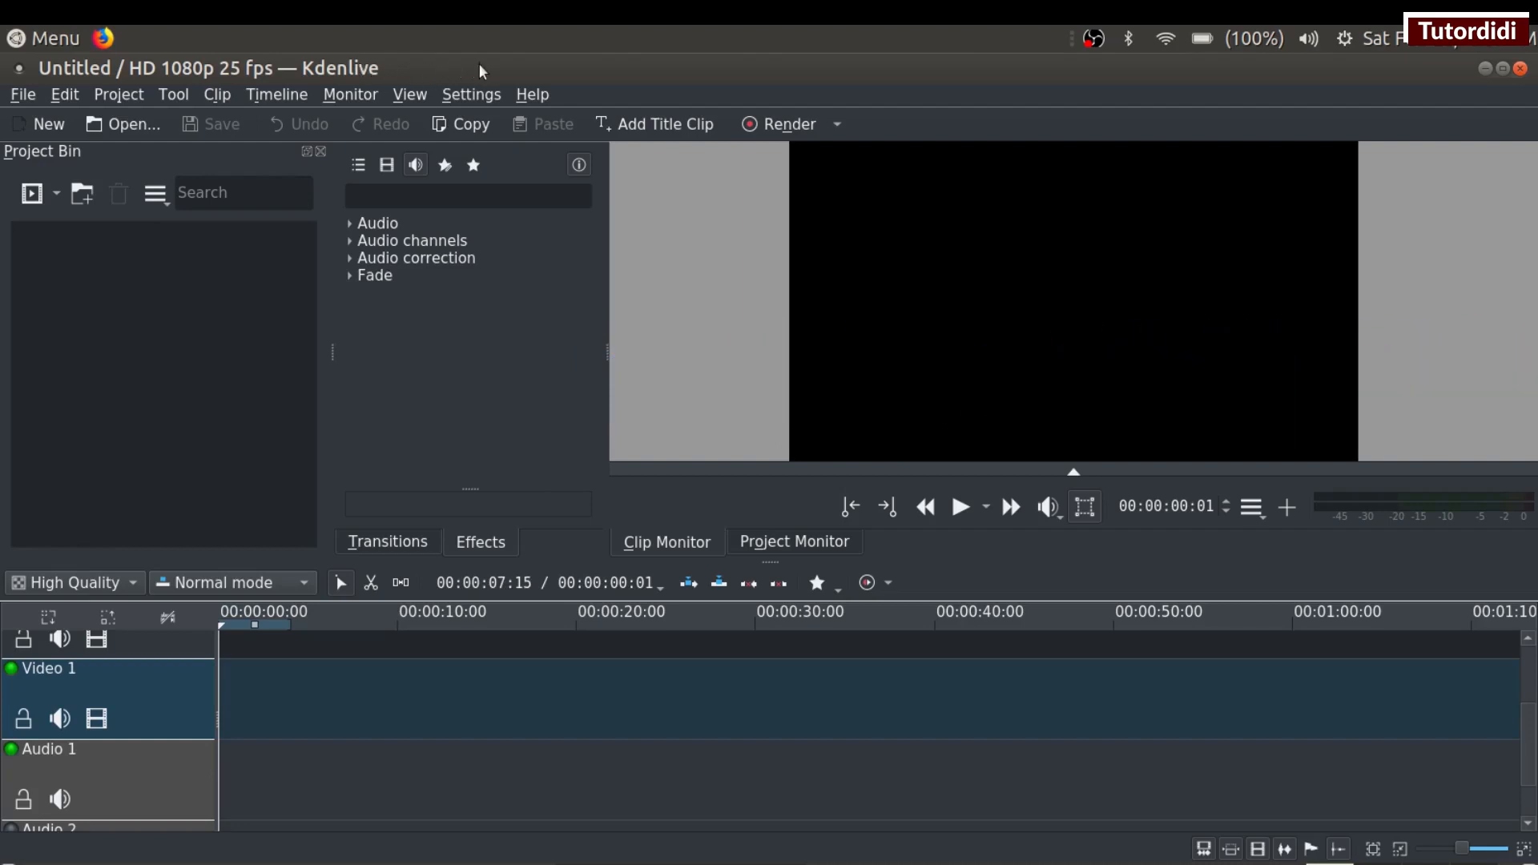
mouse_move(351, 69)
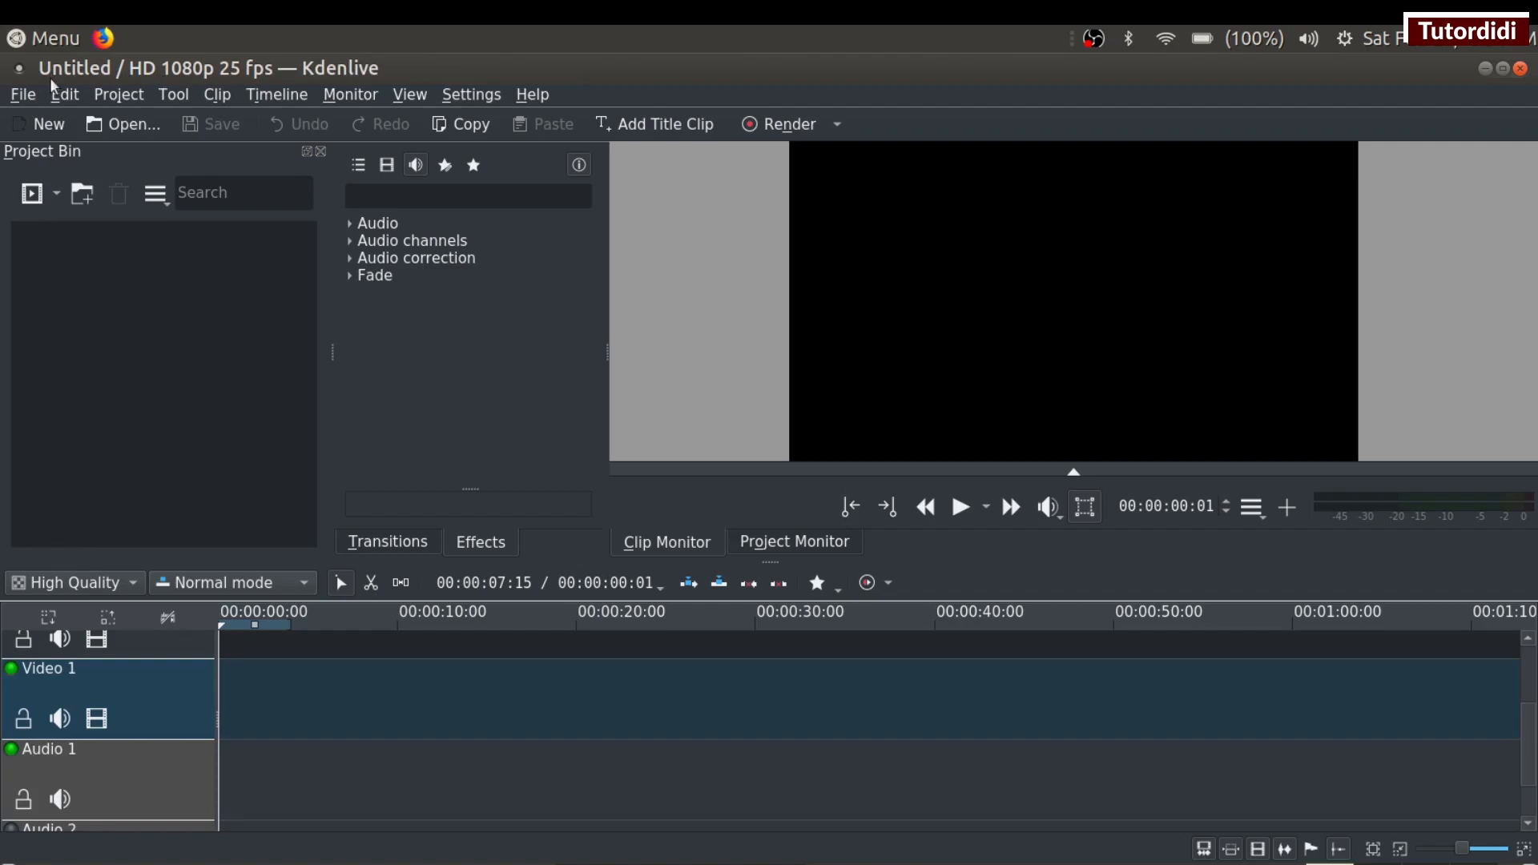
mouse_move(65, 82)
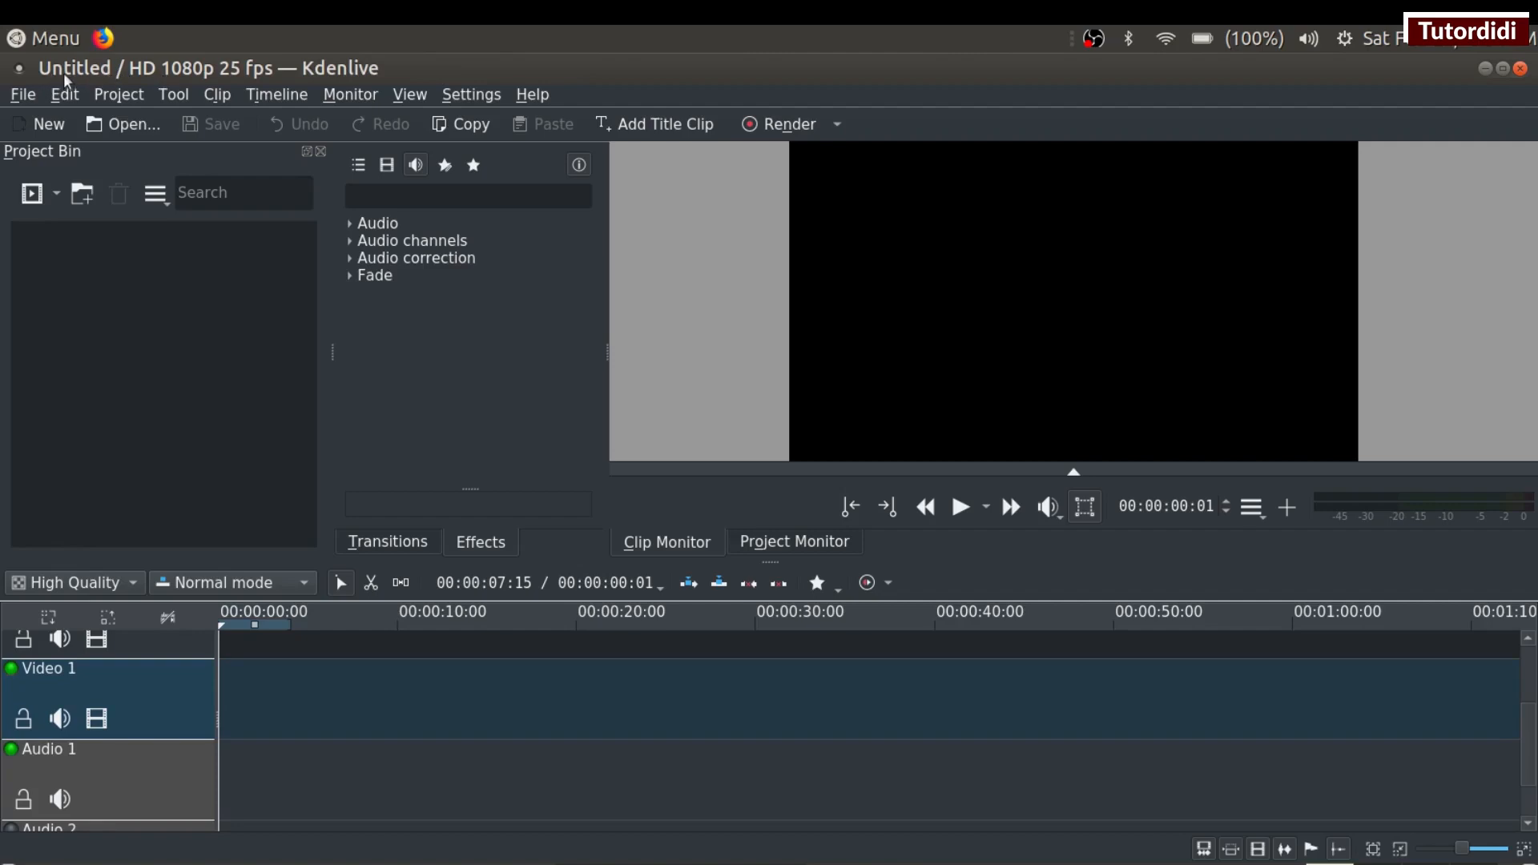
mouse_move(61, 80)
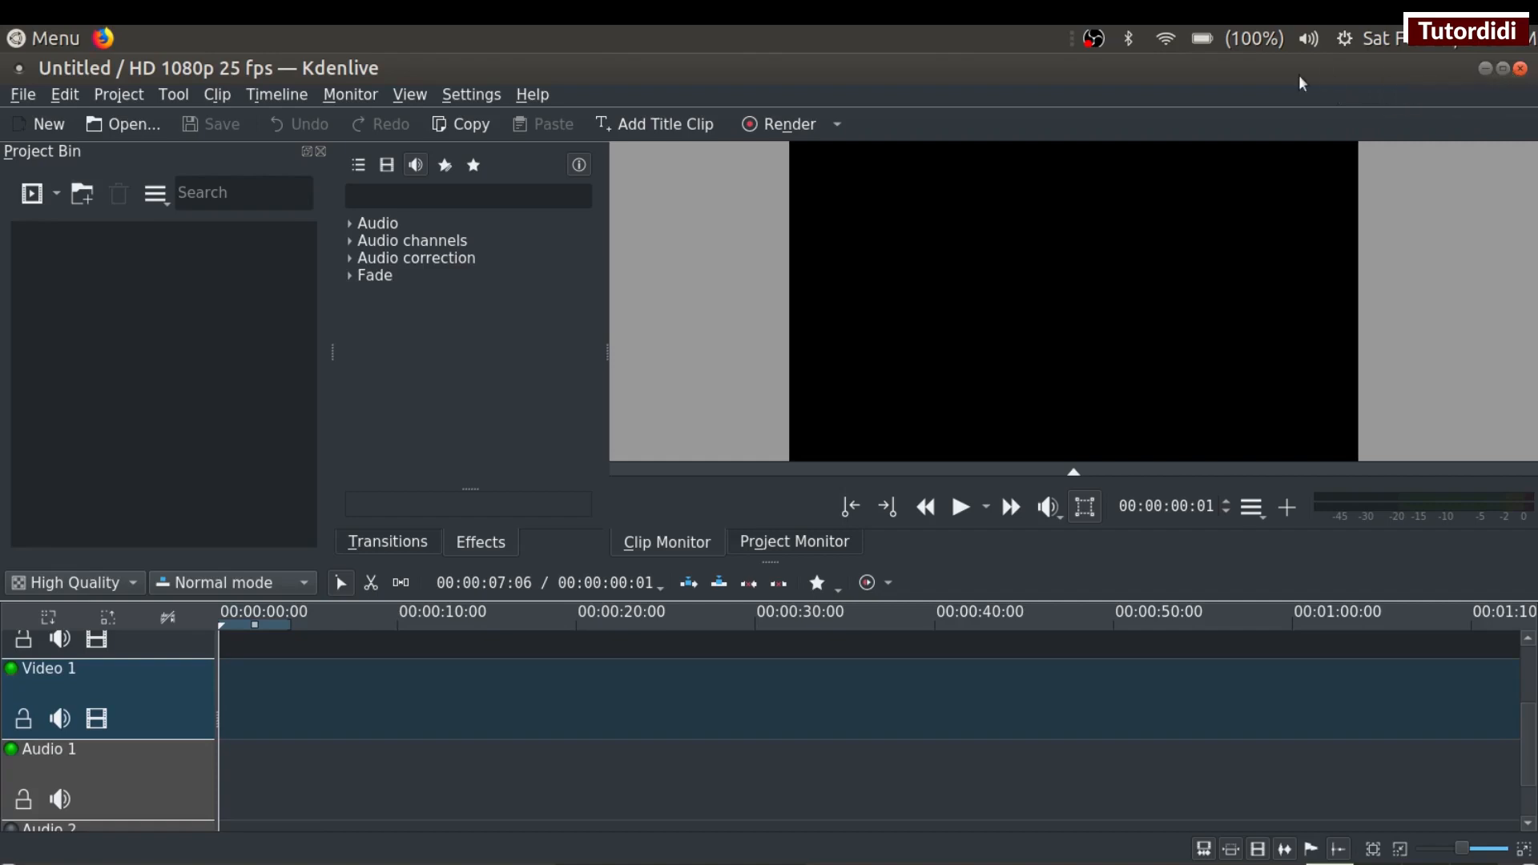
mouse_move(452, 70)
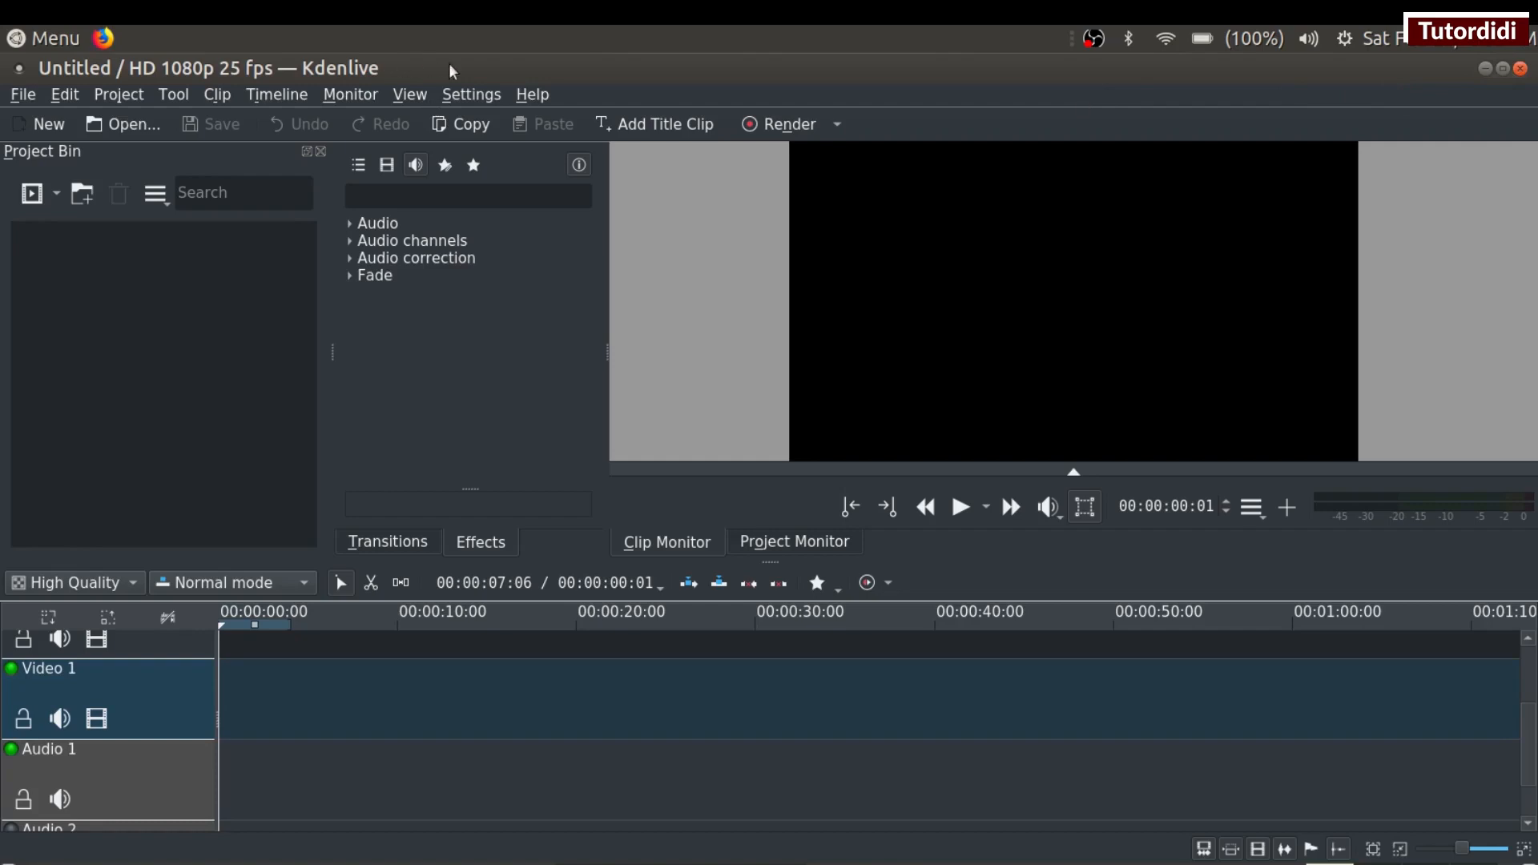
mouse_move(167, 109)
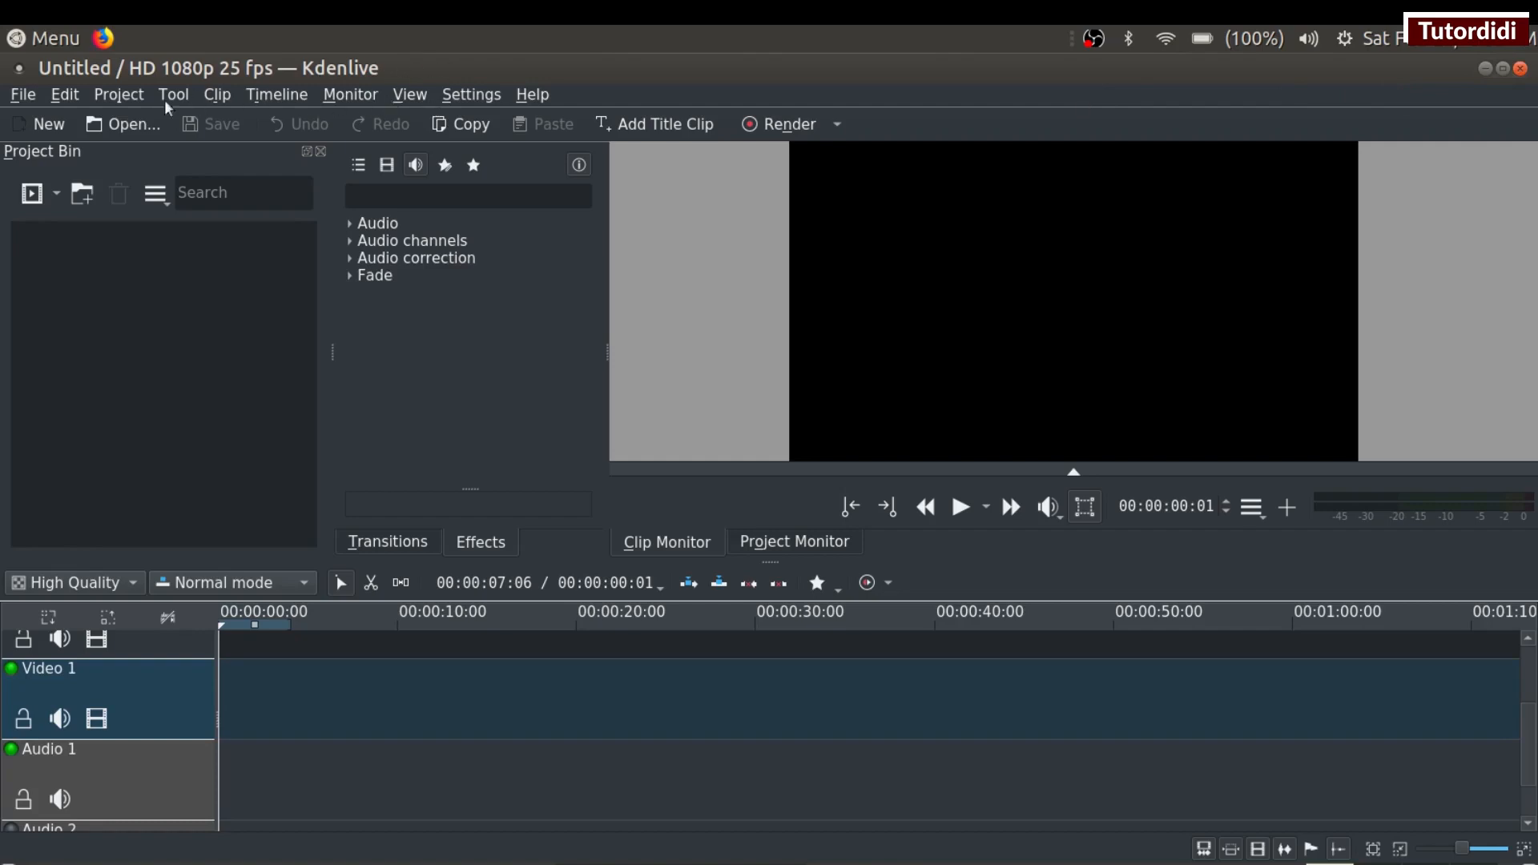
mouse_move(410, 95)
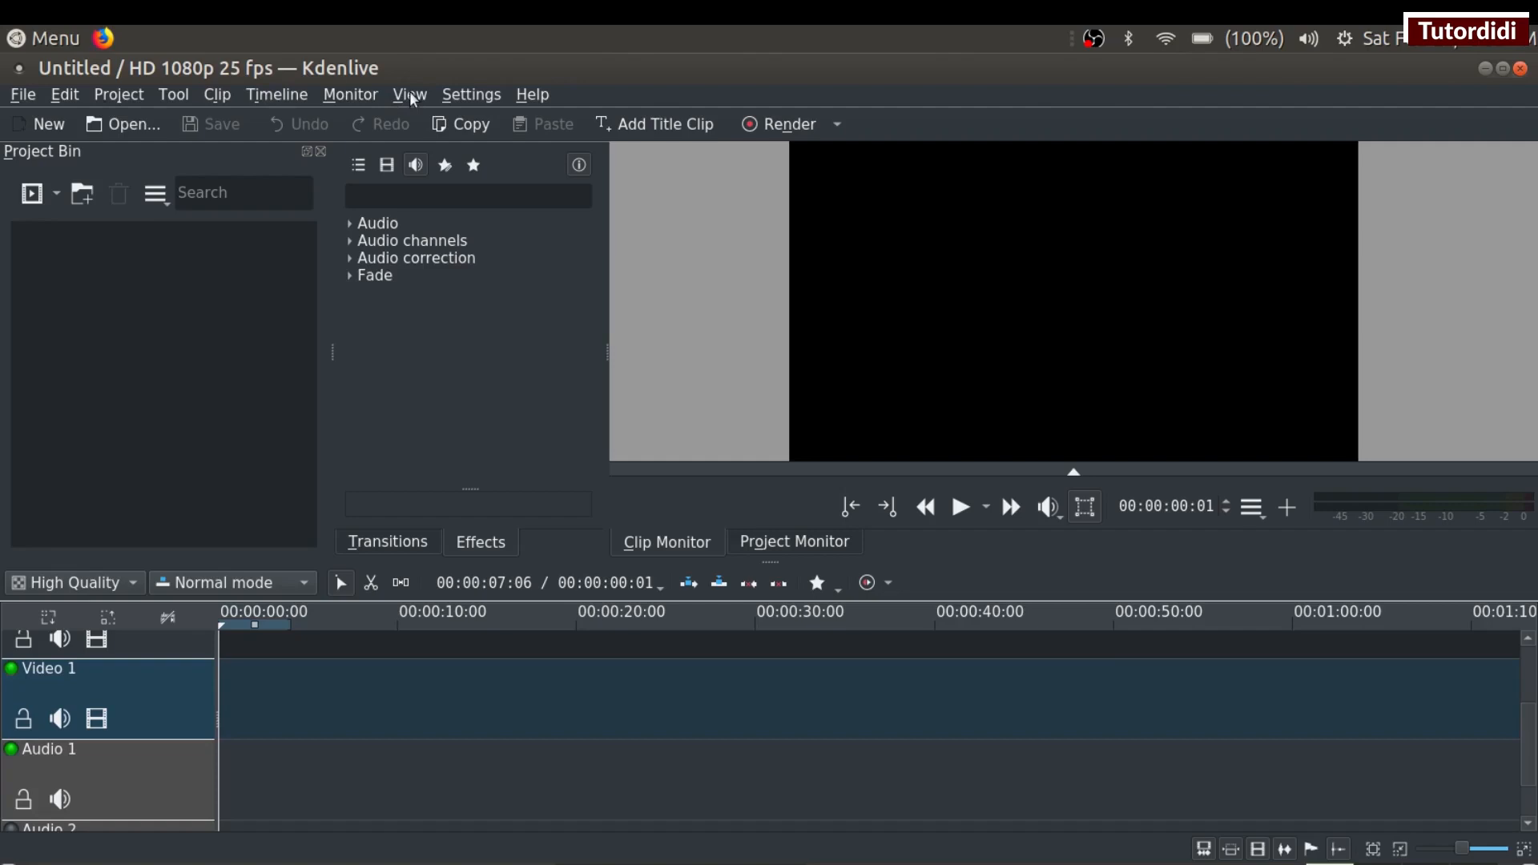
mouse_move(110, 106)
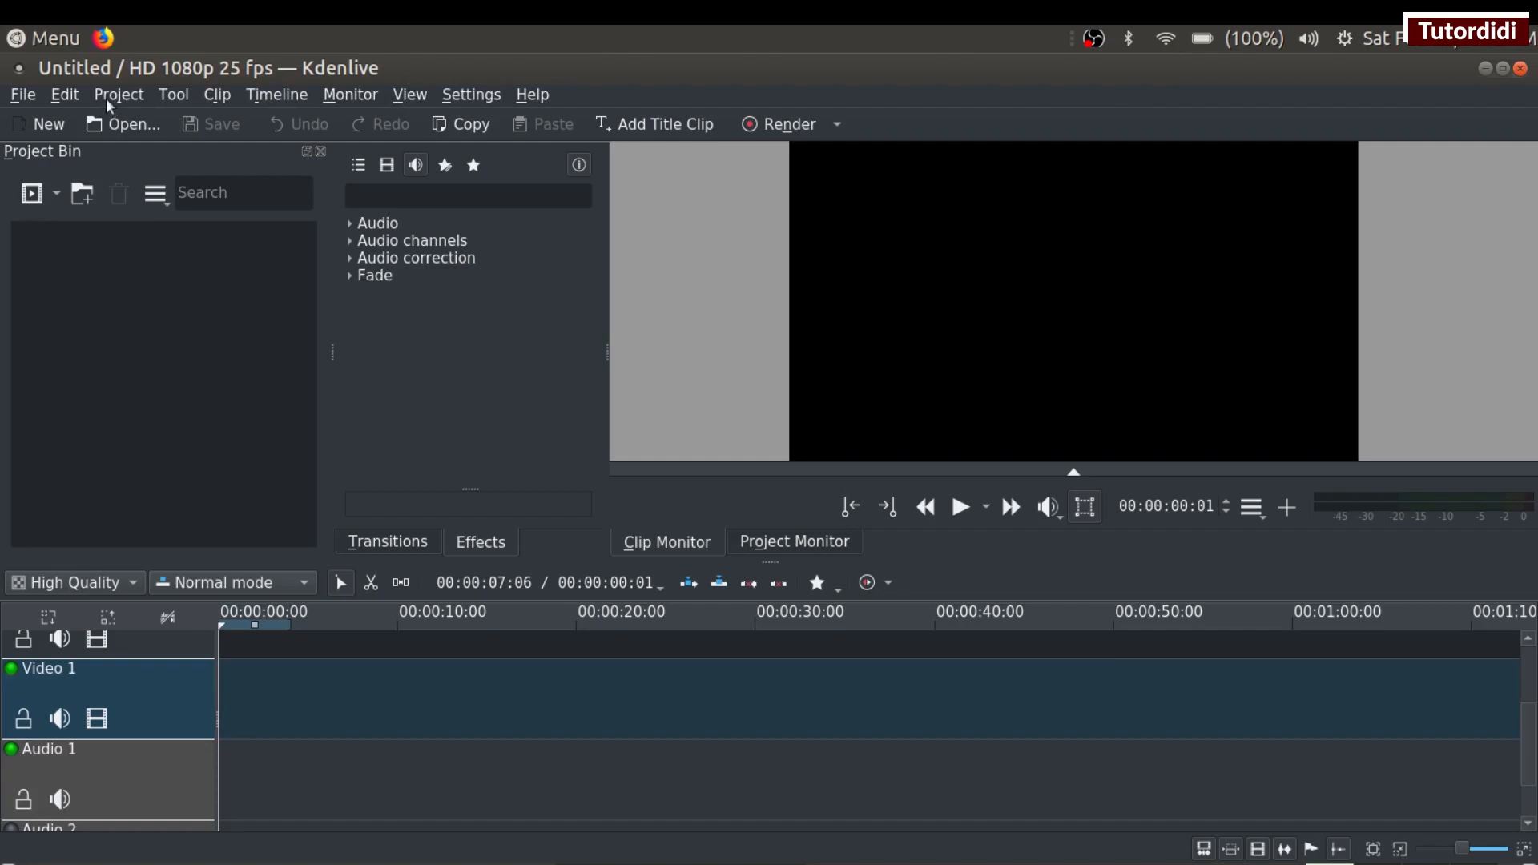
mouse_move(412, 105)
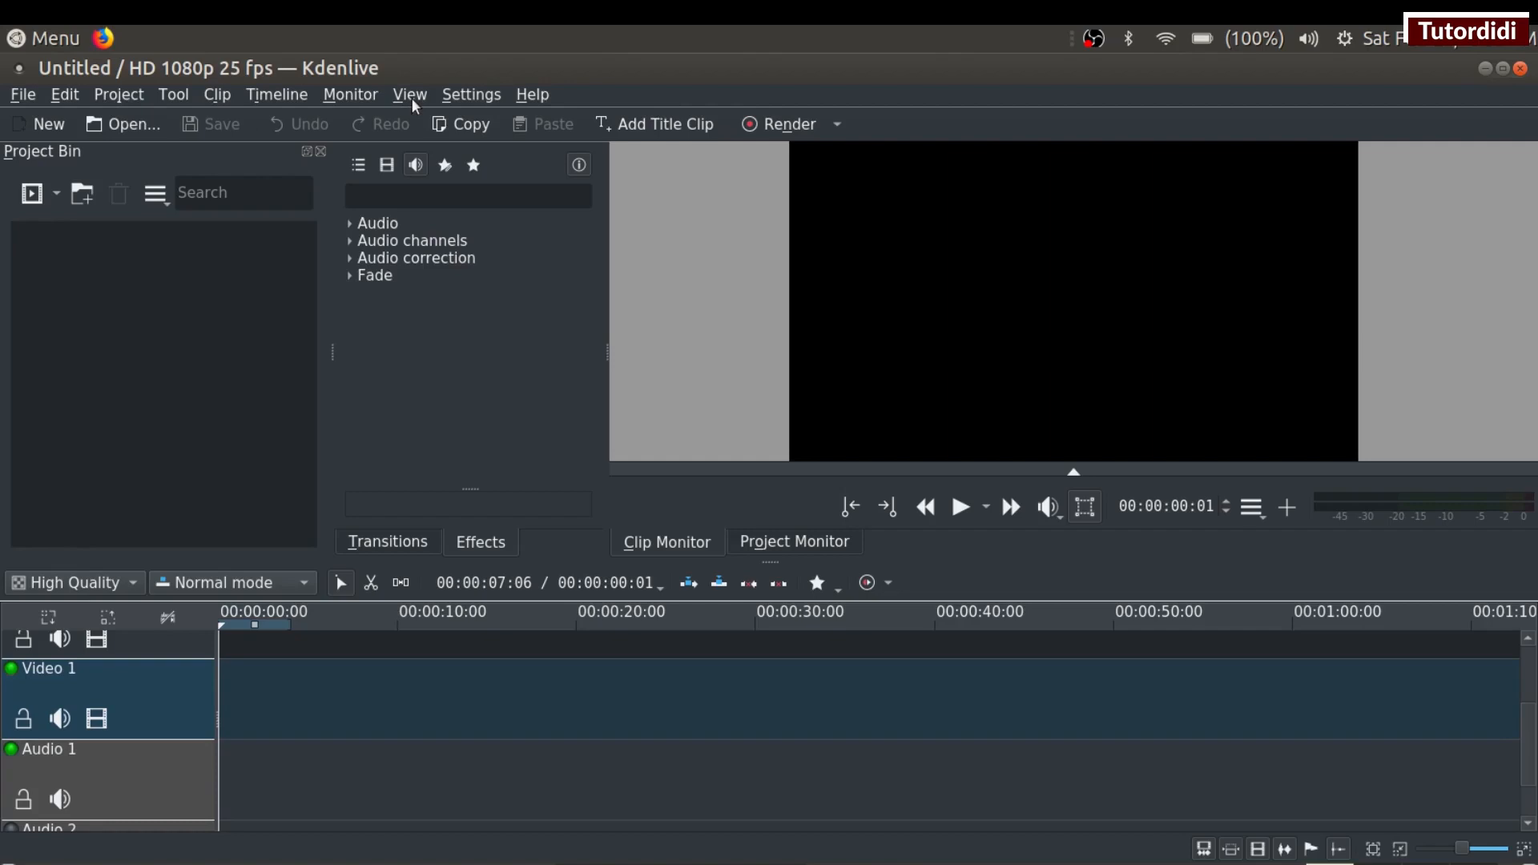
mouse_move(658, 101)
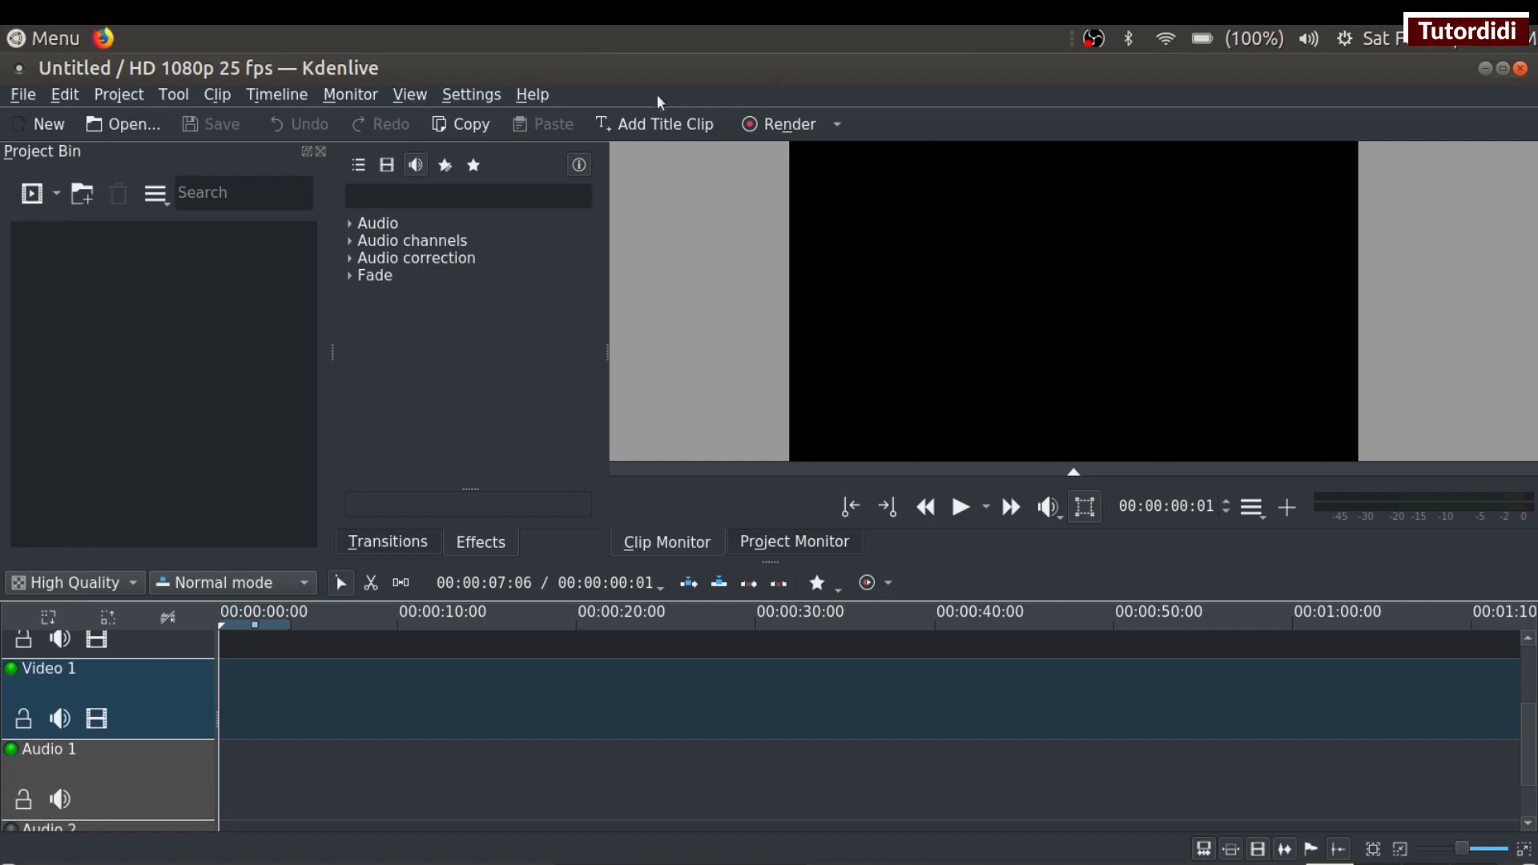
mouse_move(892, 135)
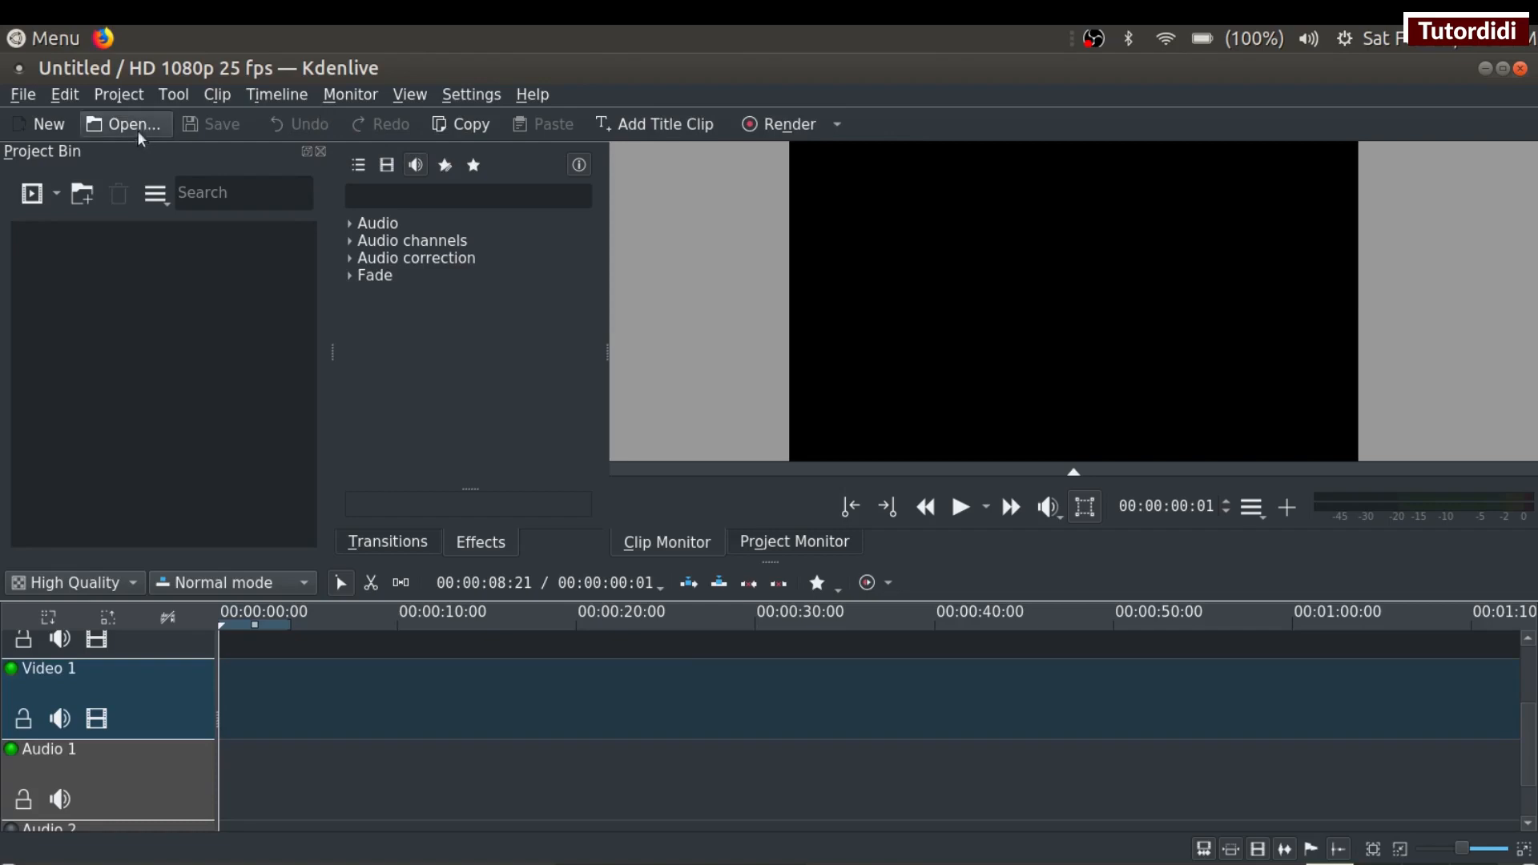
mouse_move(668, 125)
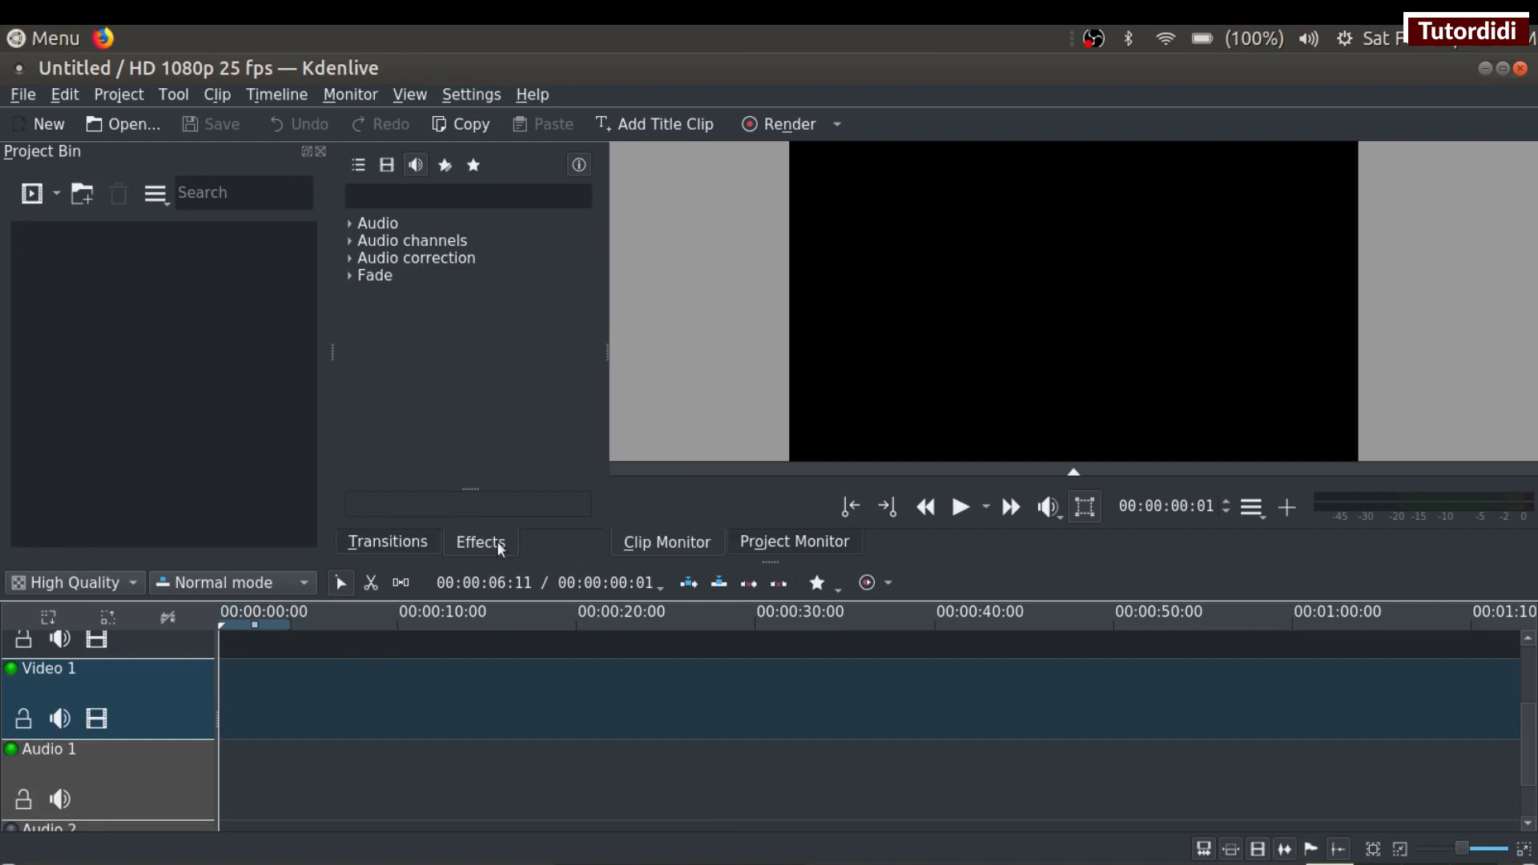
mouse_move(407, 547)
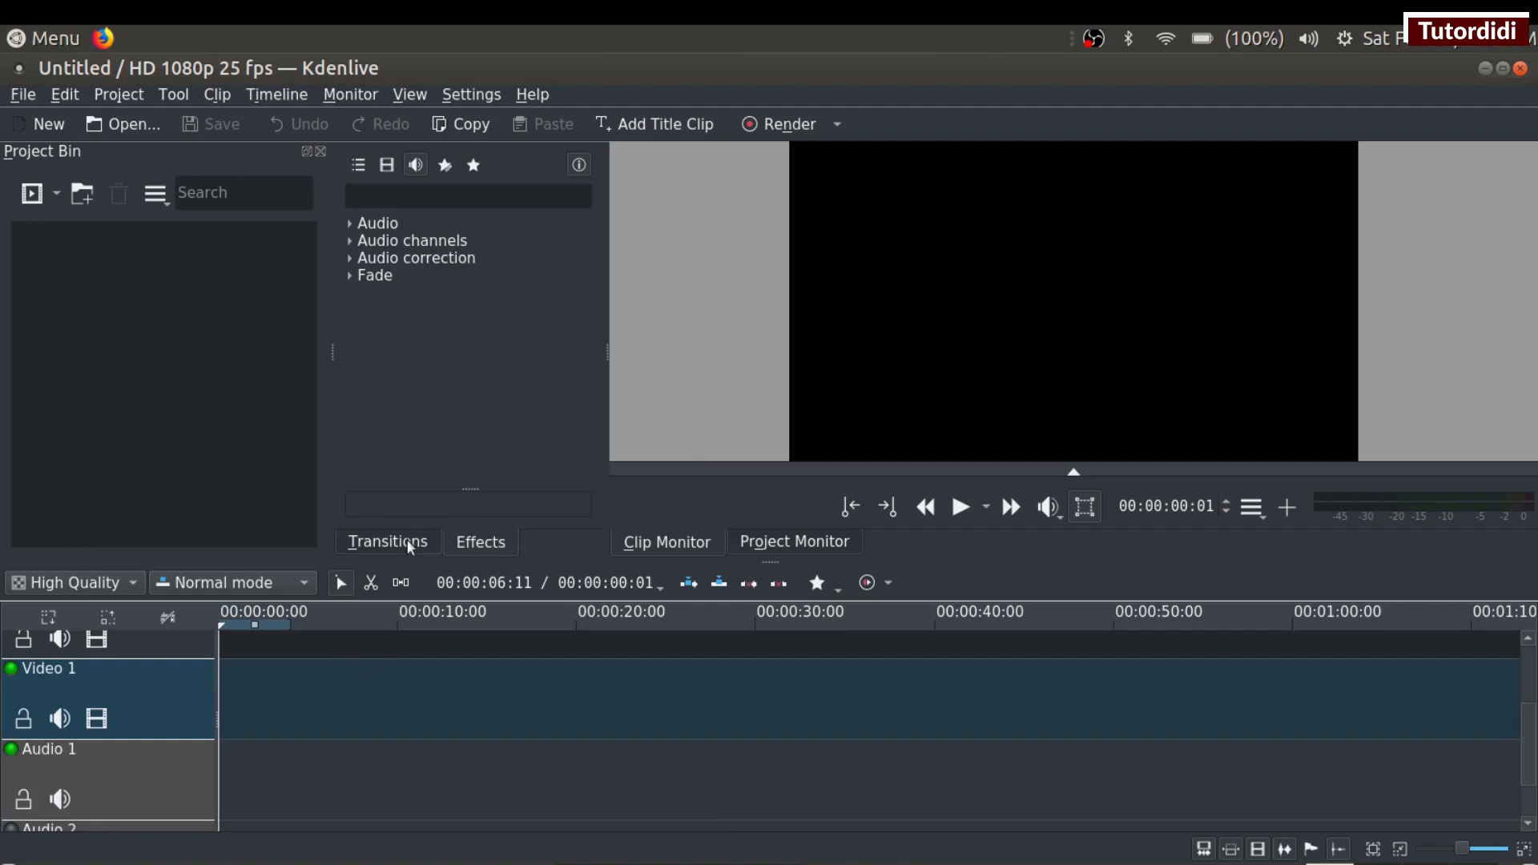
Expand the Audio effects category and scroll down through its list.
left_click(481, 542)
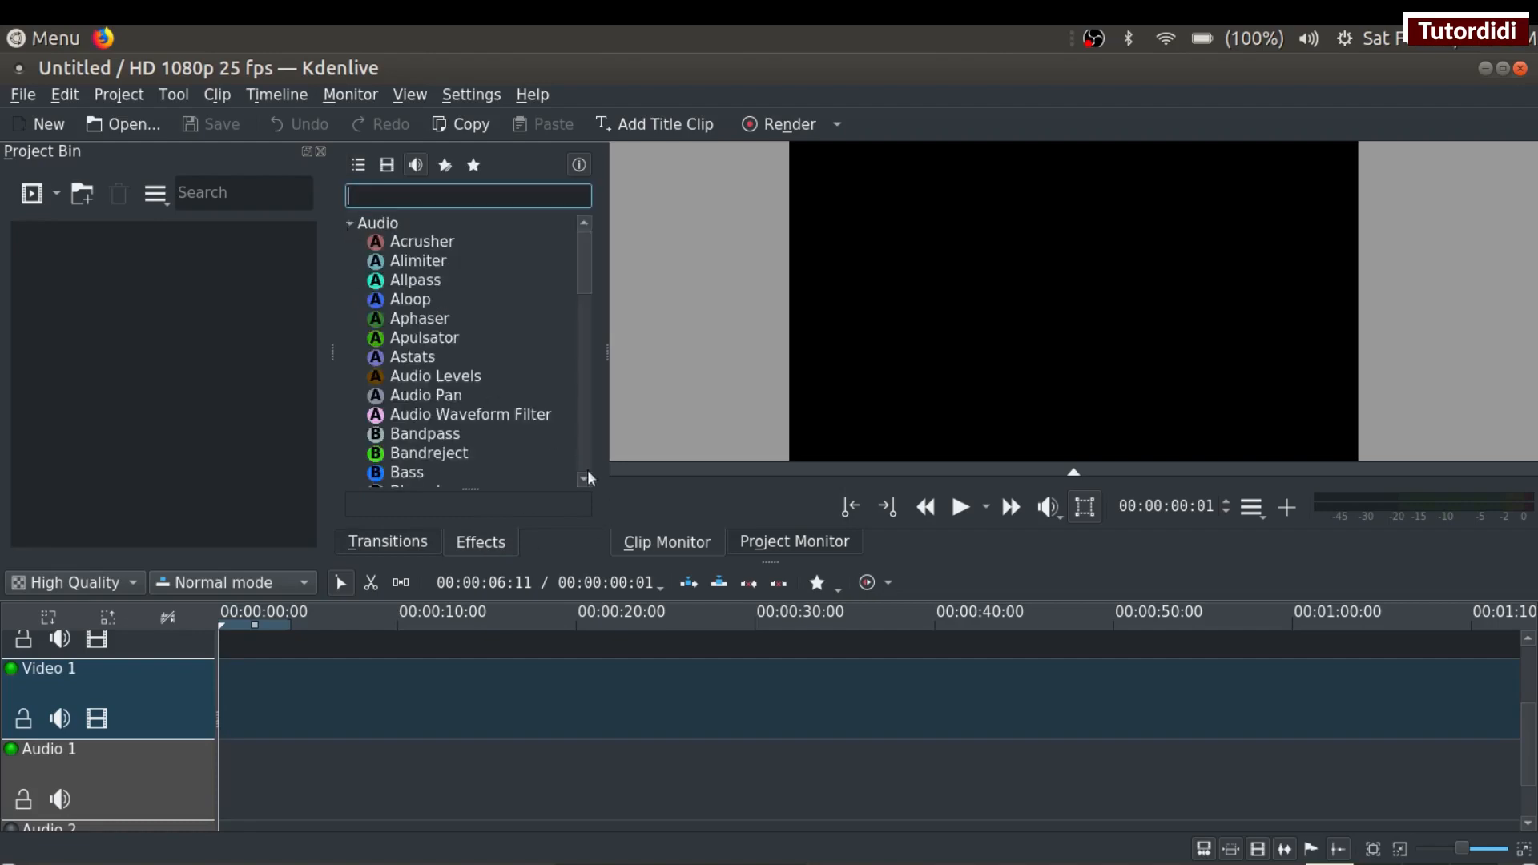
scroll("down", 3)
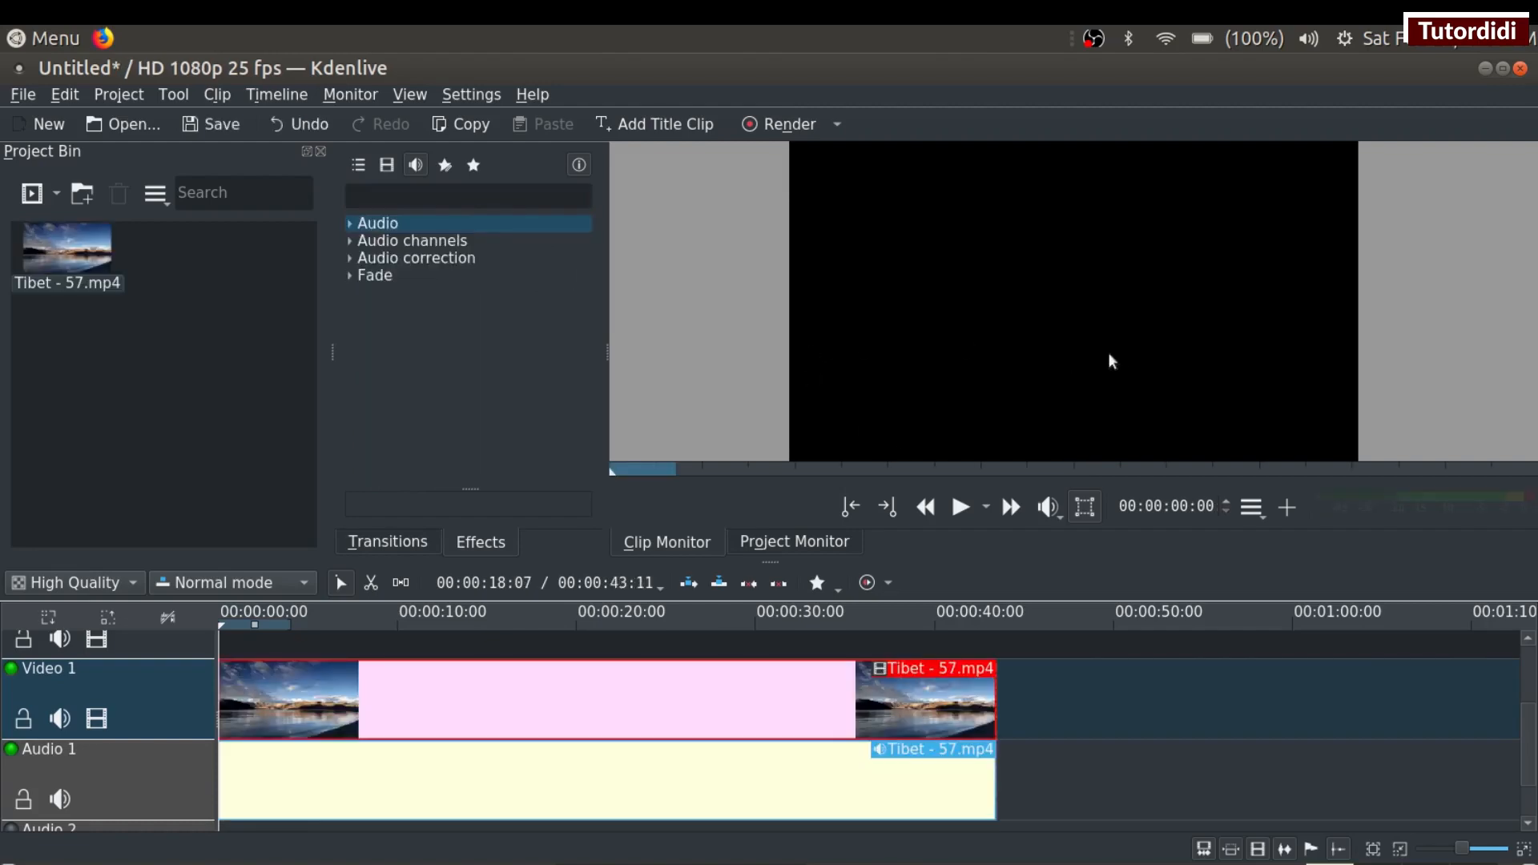
mouse_move(1137, 395)
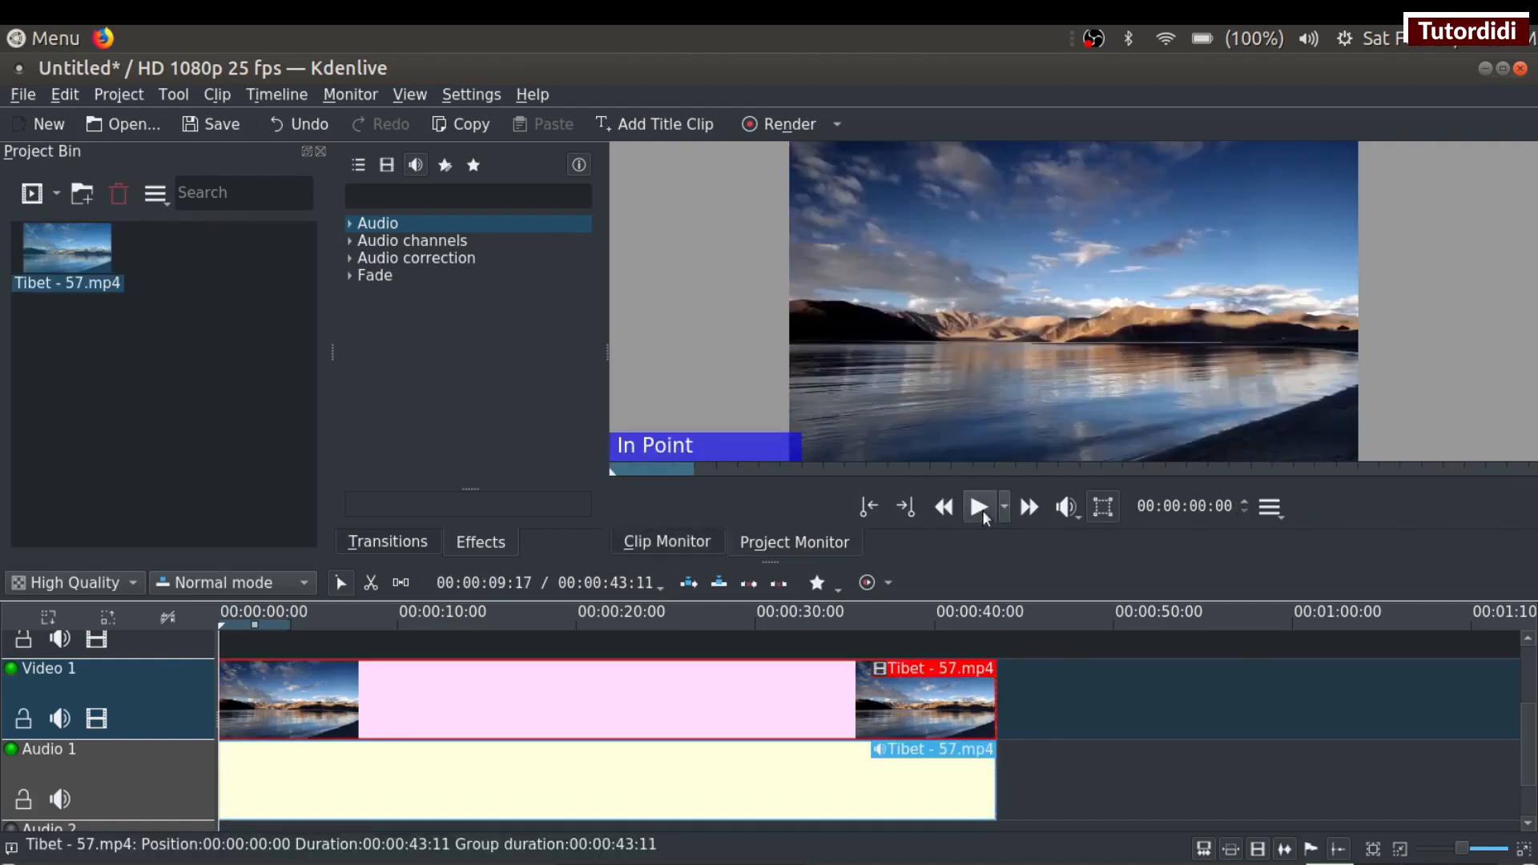
mouse_move(978, 507)
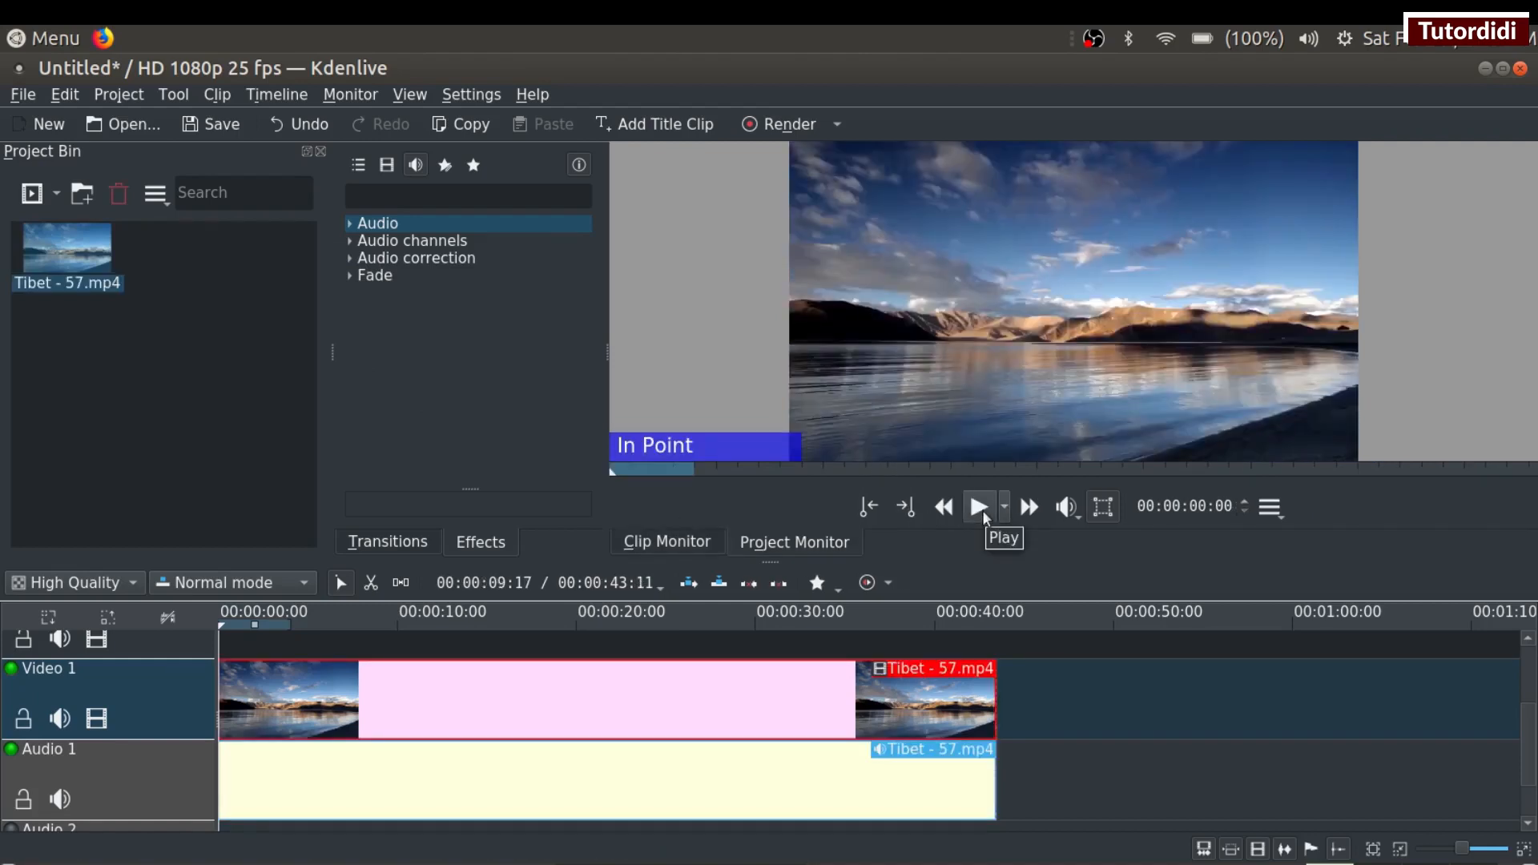
Play the Tibet - 57.mp4 lake footage in the Clip Monitor.
left_click(979, 507)
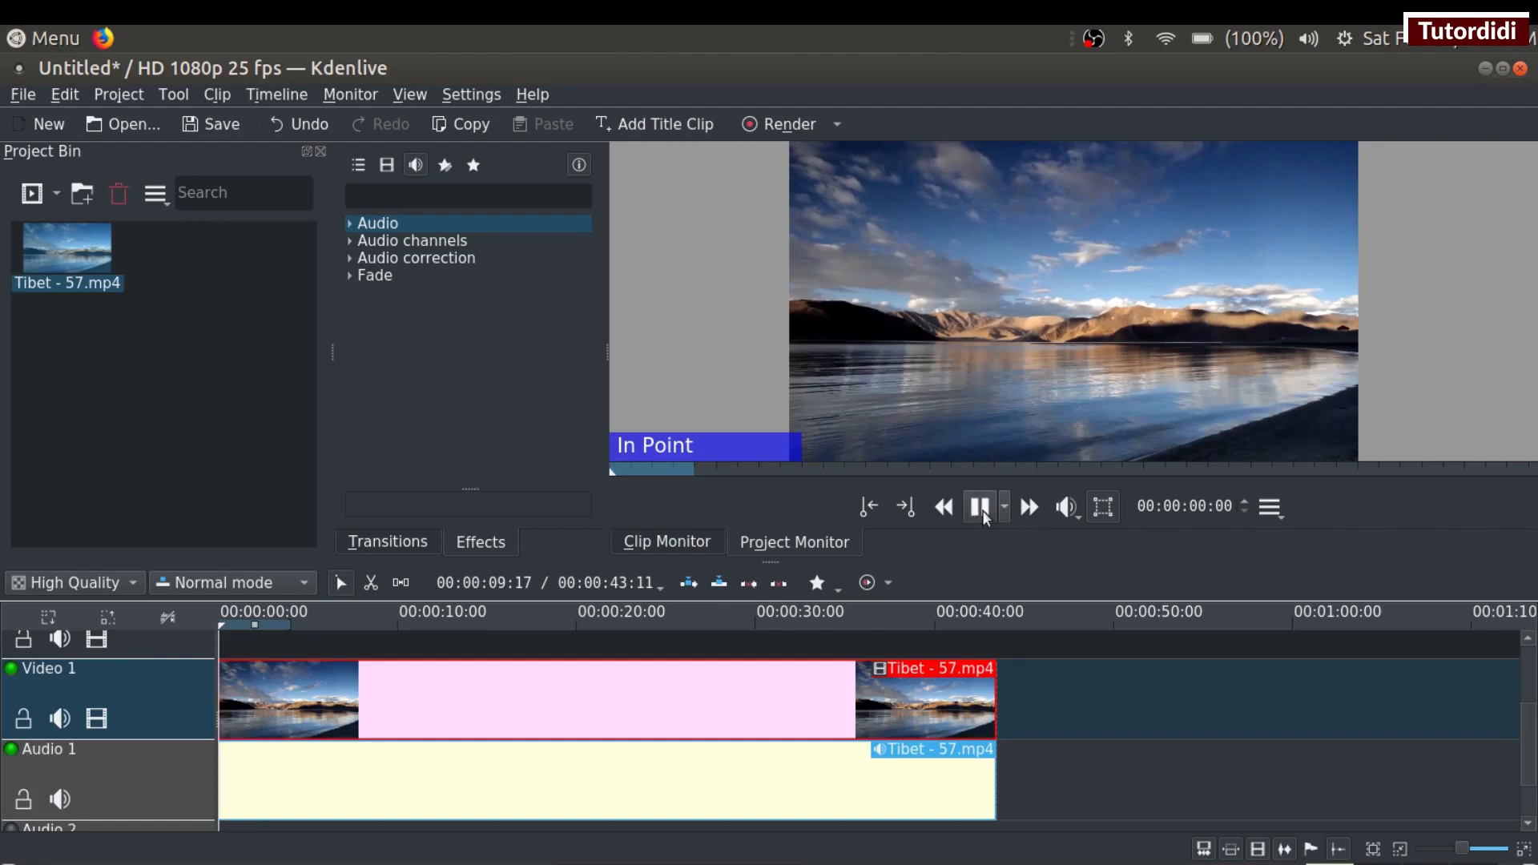
left_click(978, 507)
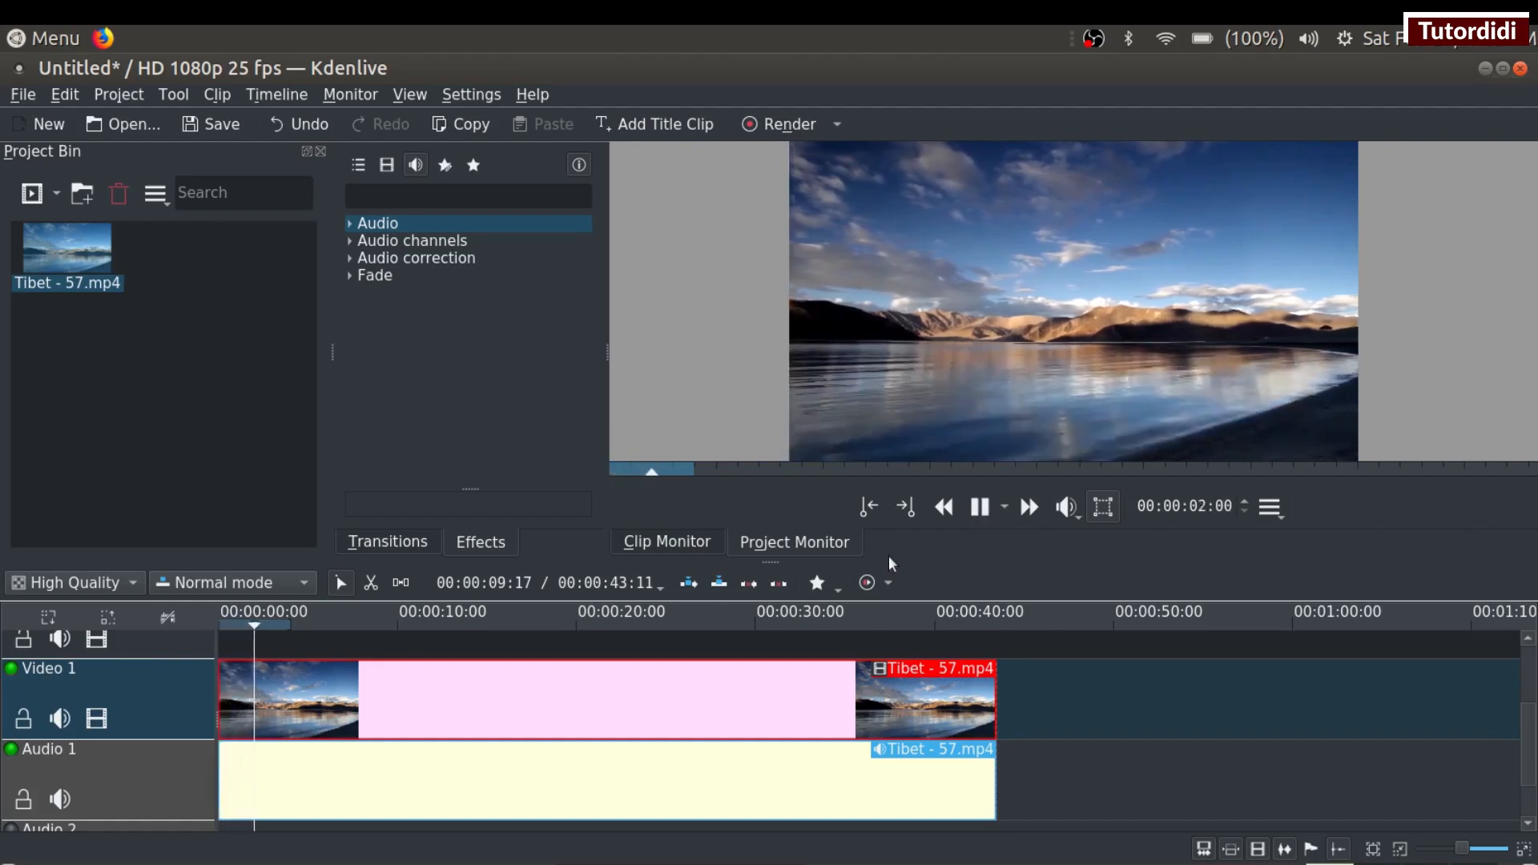